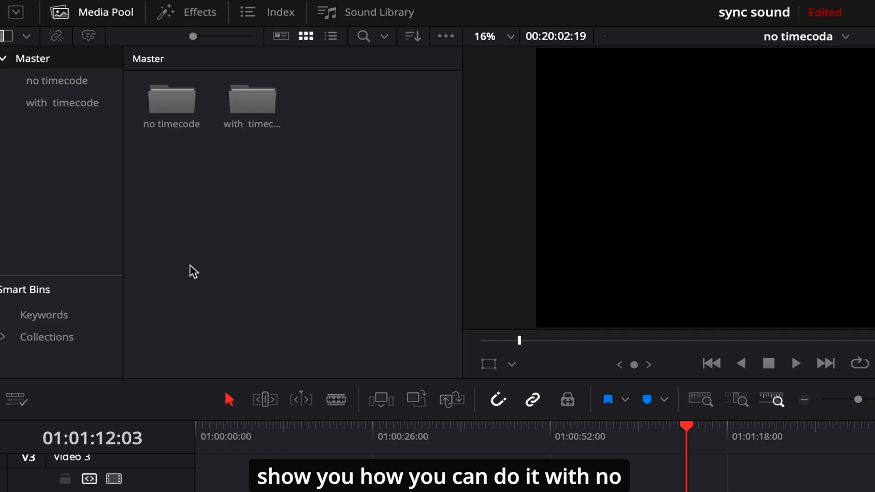
Step: Open the 'no timecode' bin in the Media Pool to show its video clip, audio clip and timeline
double_click(171, 101)
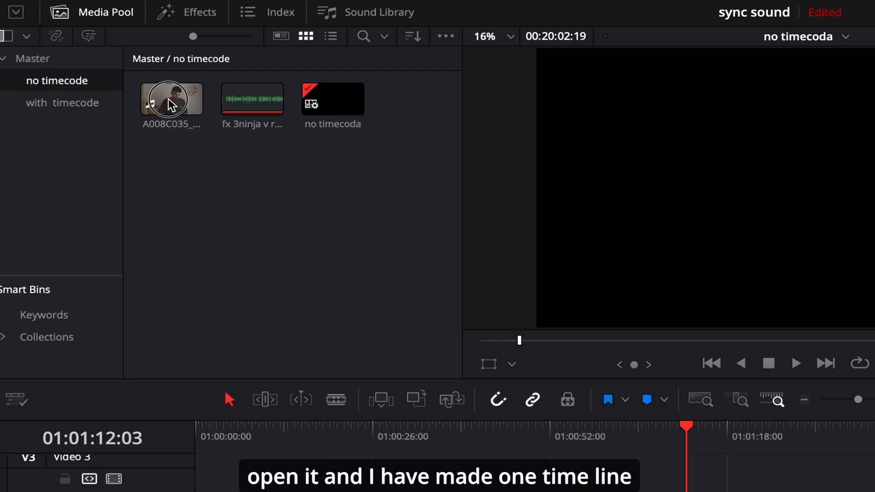
mouse_move(303, 136)
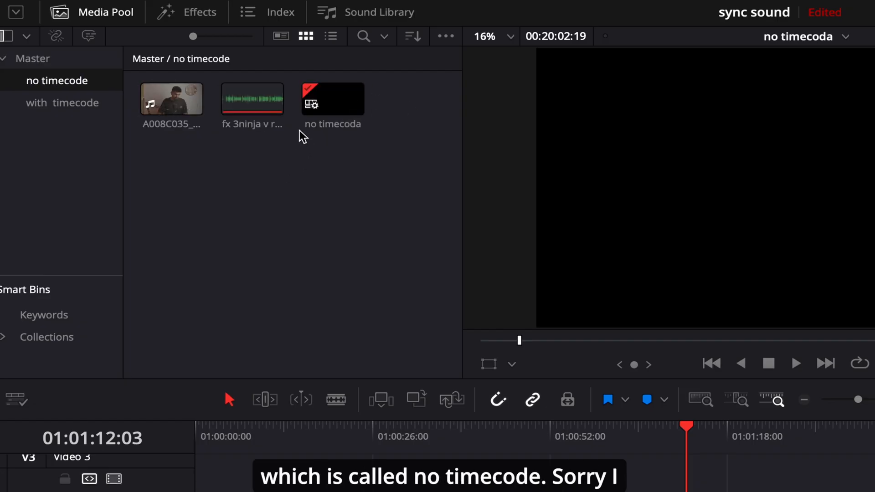
mouse_move(347, 132)
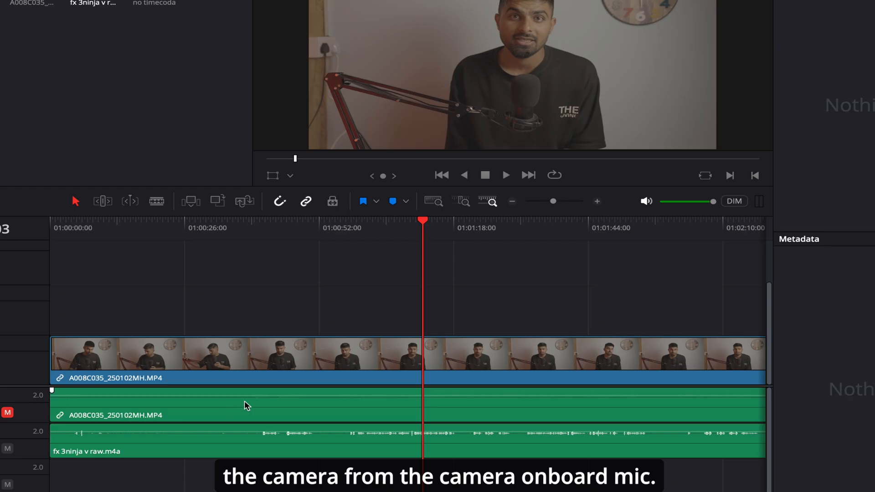
mouse_move(234, 406)
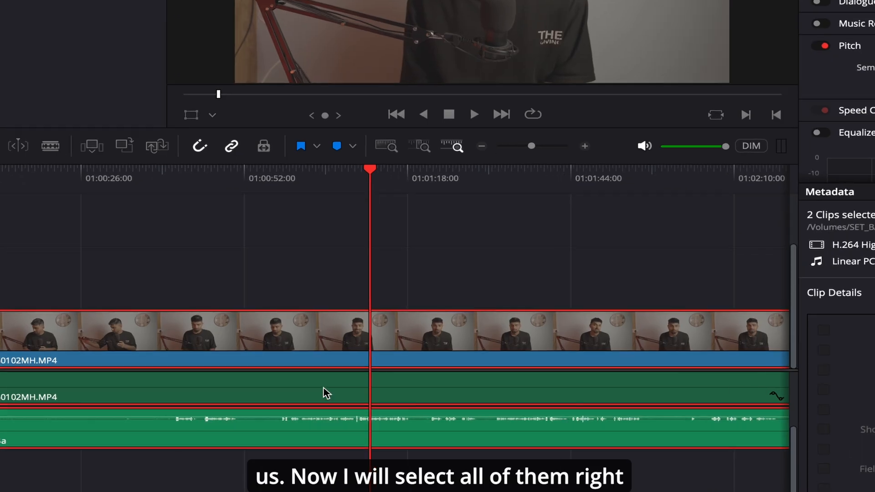
Step: Open Auto Align Clips for the selected clips and set synchronization to Waveform on track 1
right_click(327, 391)
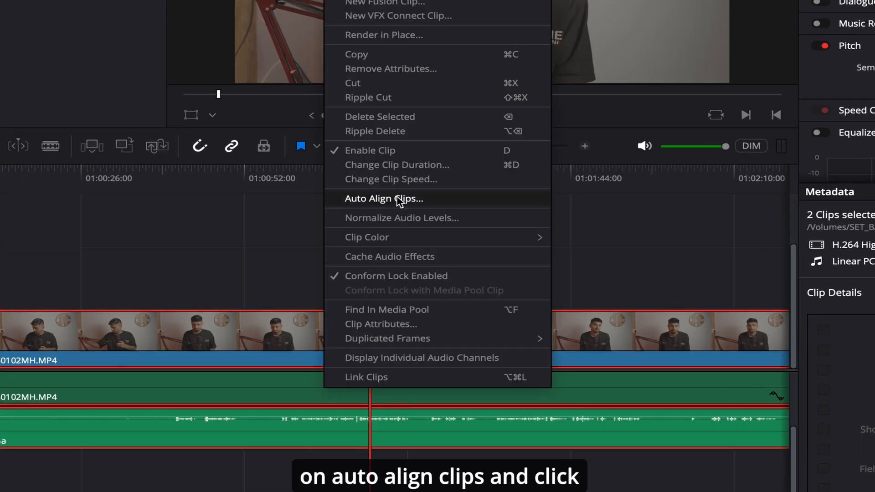
click(384, 198)
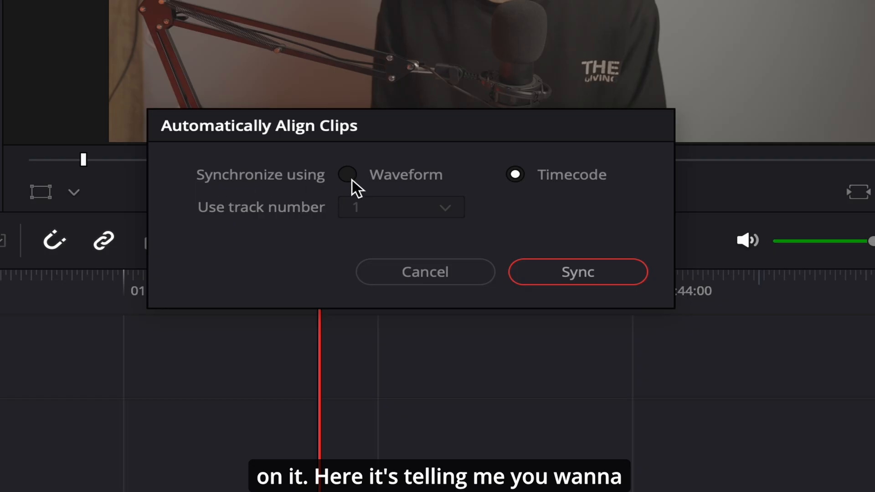
mouse_move(439, 207)
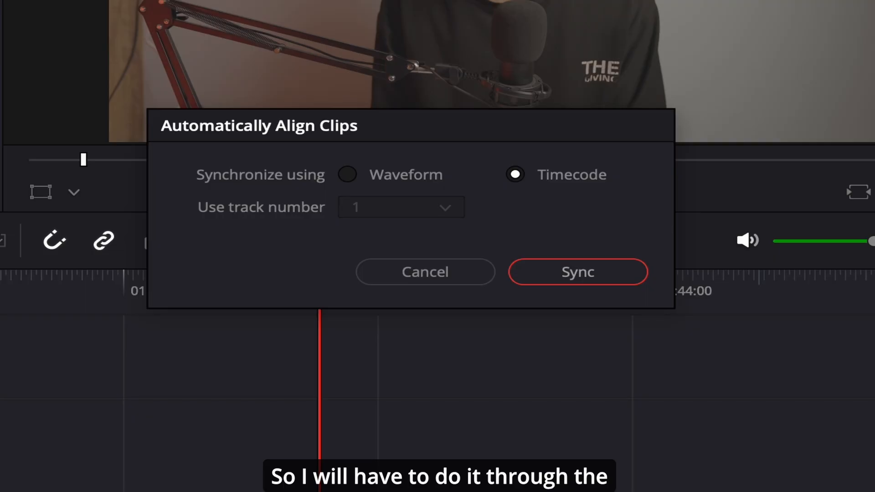
mouse_move(341, 183)
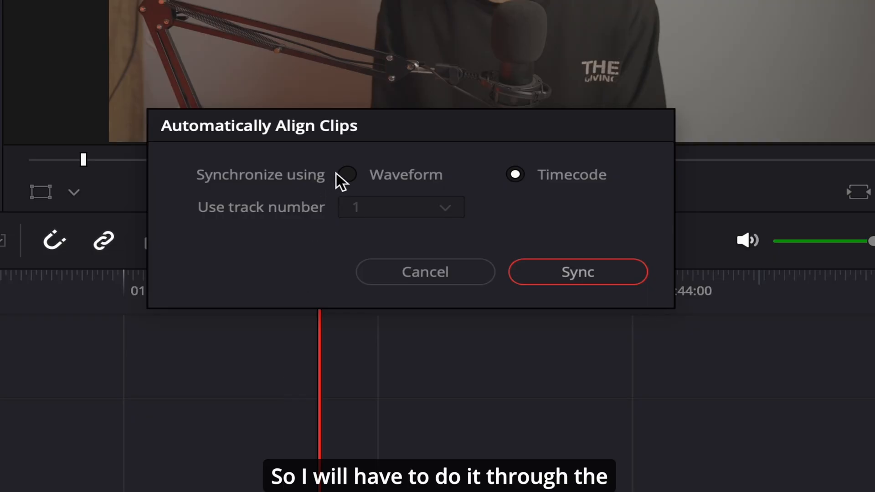
click(347, 174)
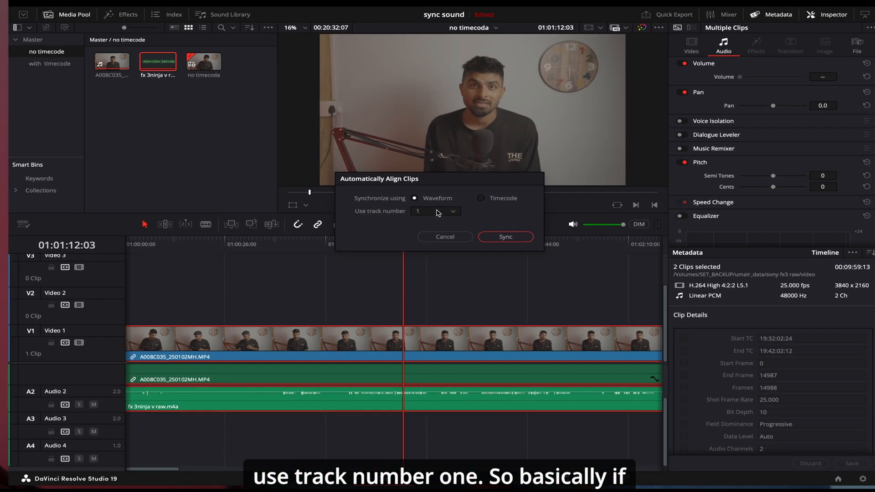
mouse_move(222, 393)
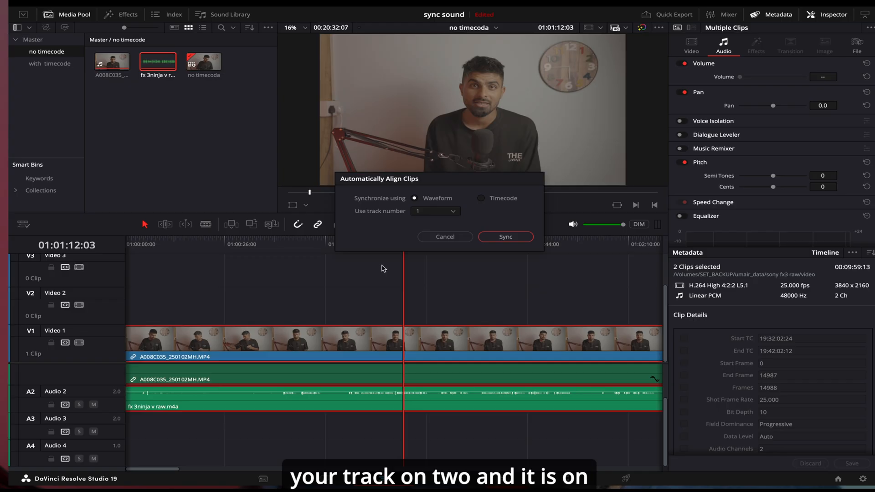
mouse_move(471, 228)
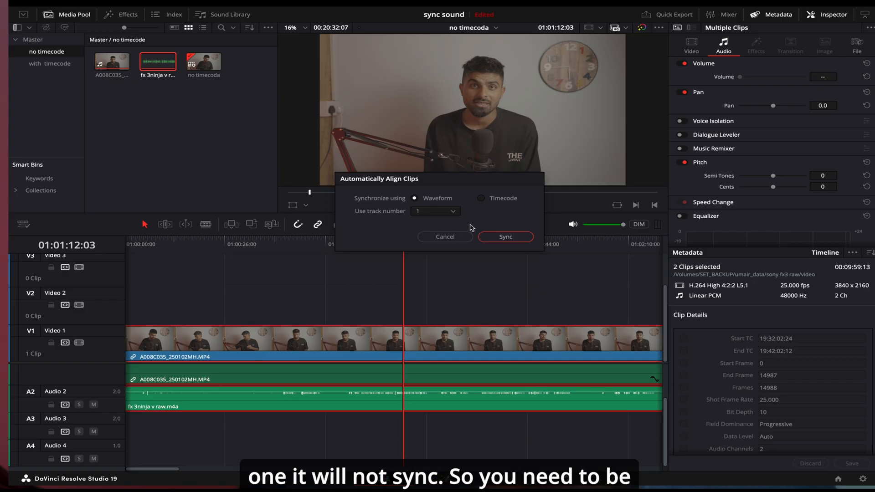
mouse_move(307, 372)
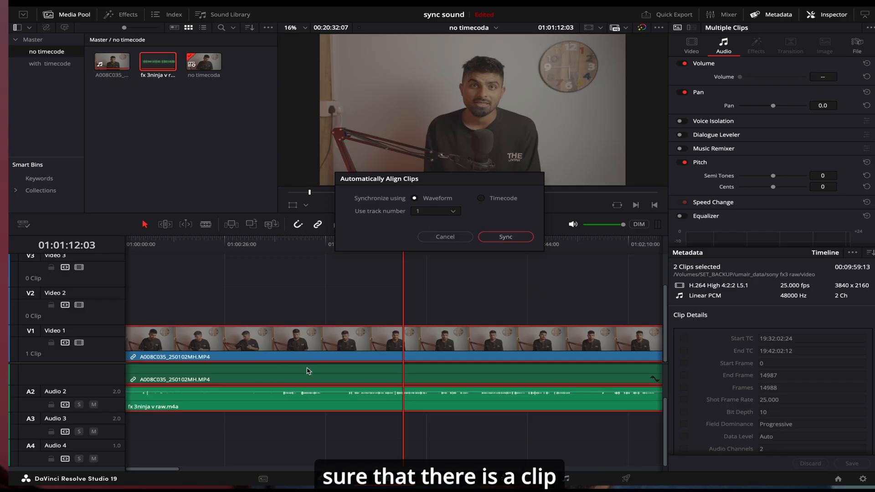
mouse_move(259, 375)
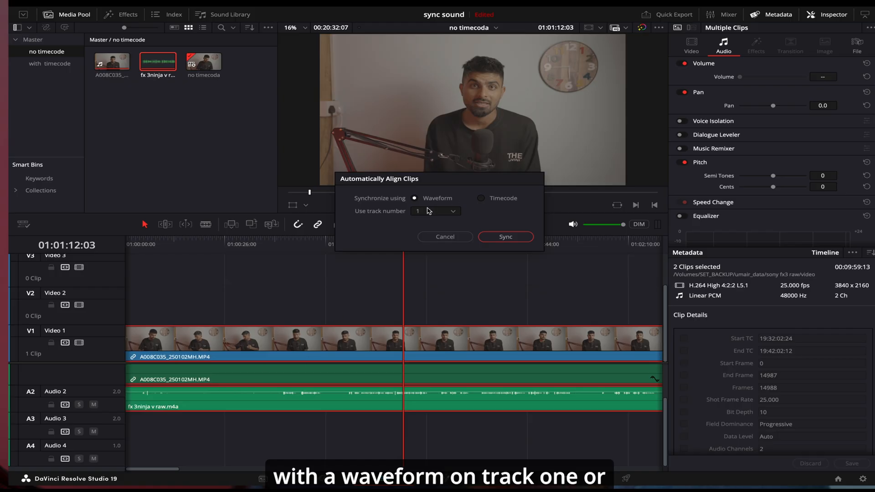
mouse_move(466, 226)
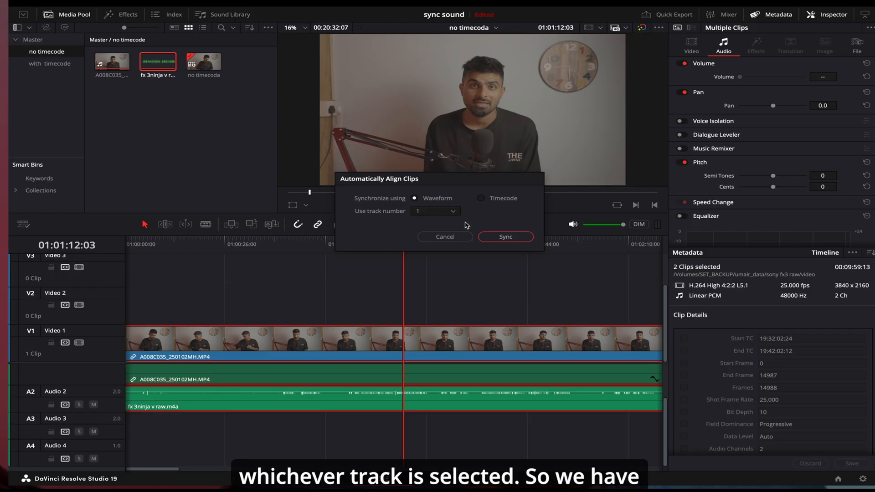
mouse_move(505, 237)
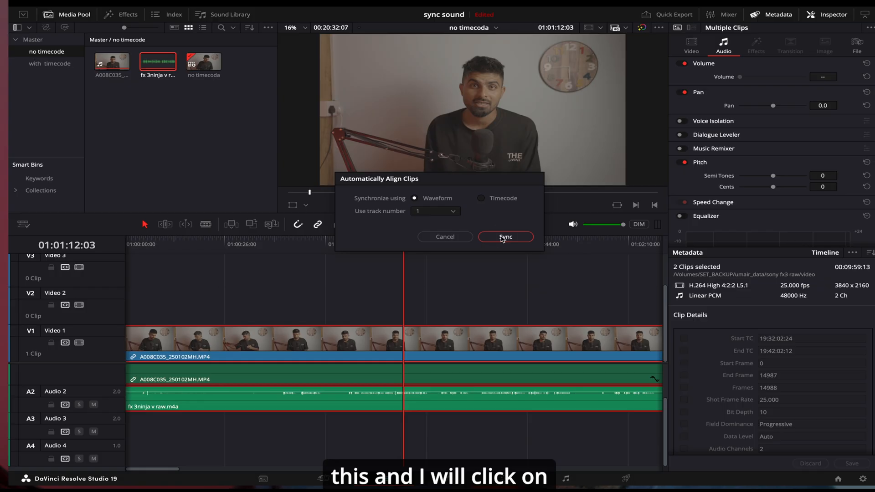
Step: Sync the clips by waveform, mute the camera's A1 audio track, and play the timeline
click(504, 237)
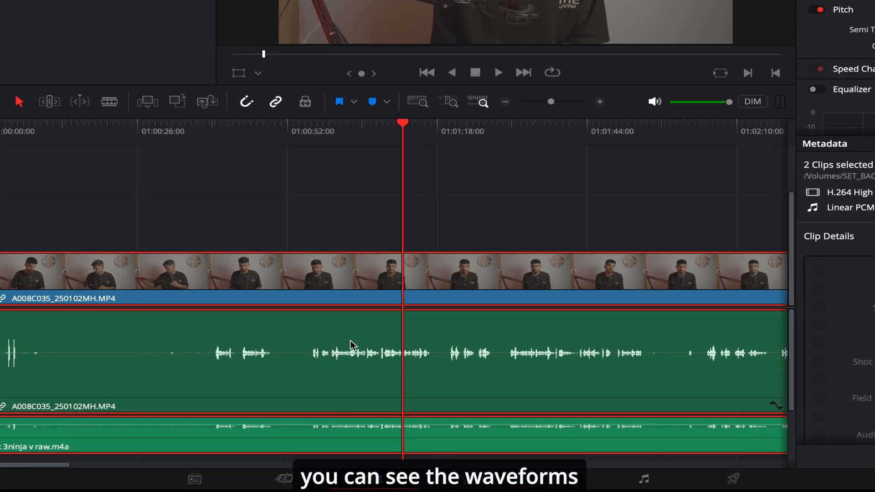
mouse_move(569, 373)
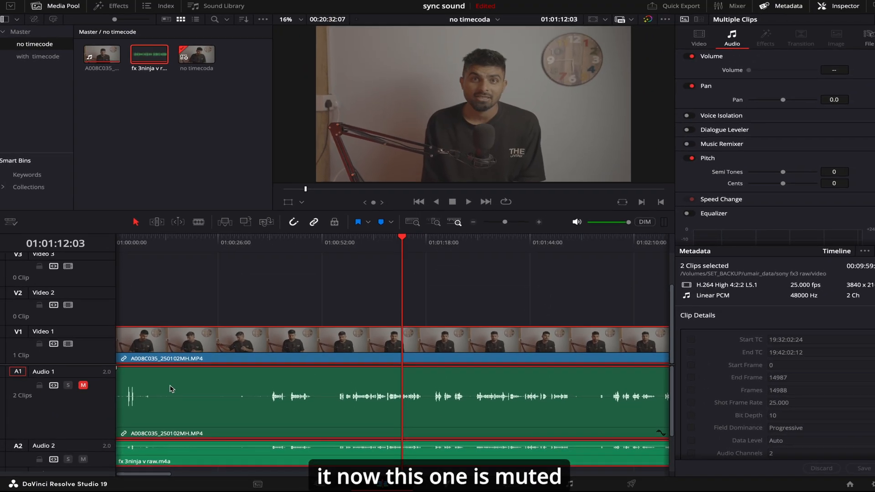
click(82, 385)
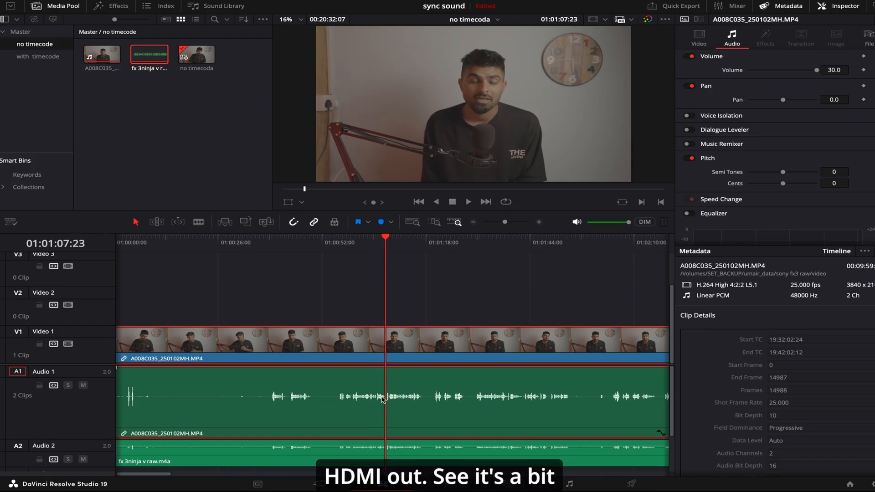
mouse_move(413, 415)
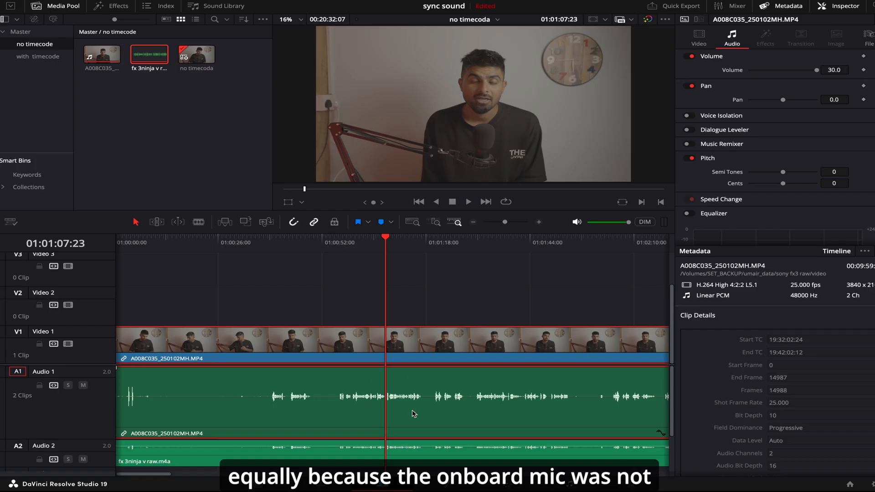
mouse_move(129, 419)
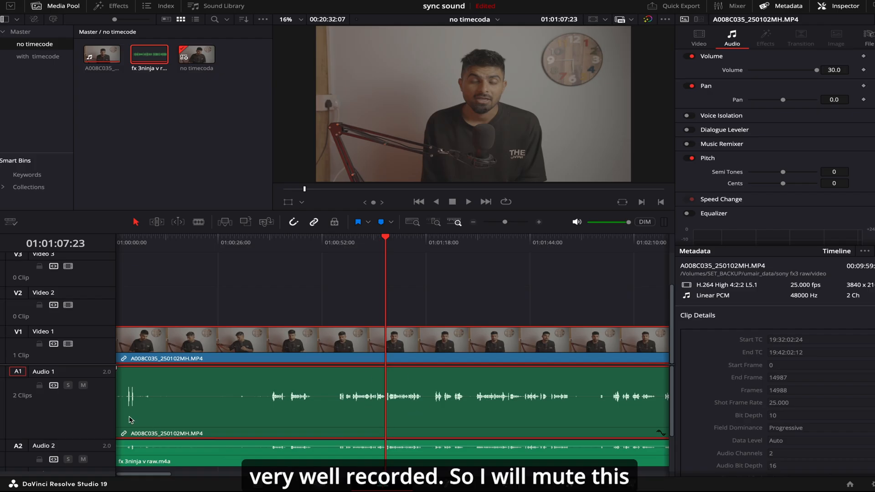
click(83, 385)
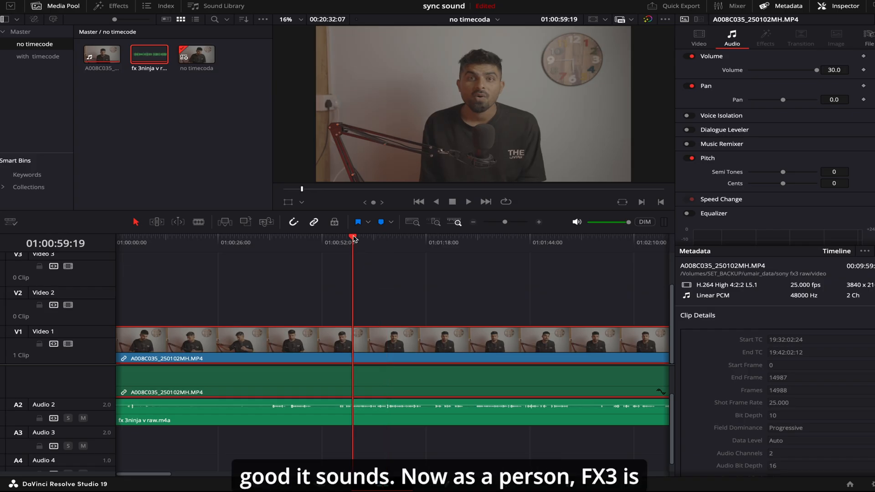
click(468, 202)
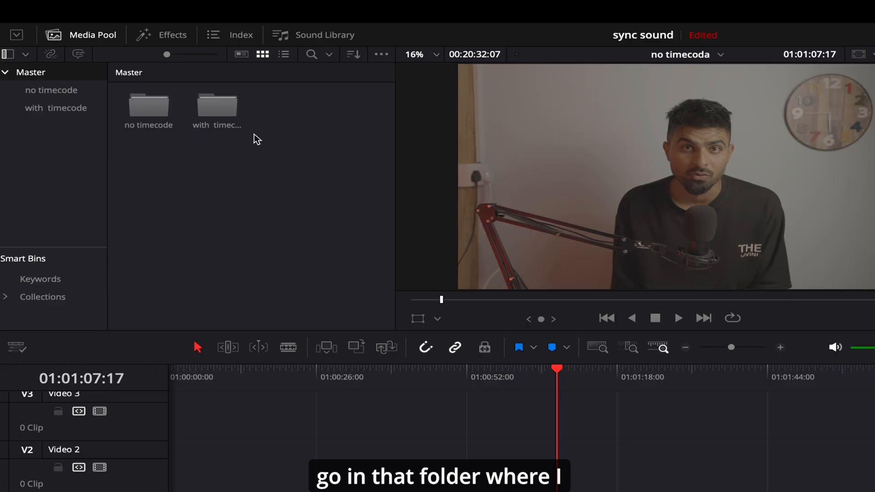
Step: Open the 'with timecode' bin, preview the Arri camera clip, and select its timeline
double_click(217, 106)
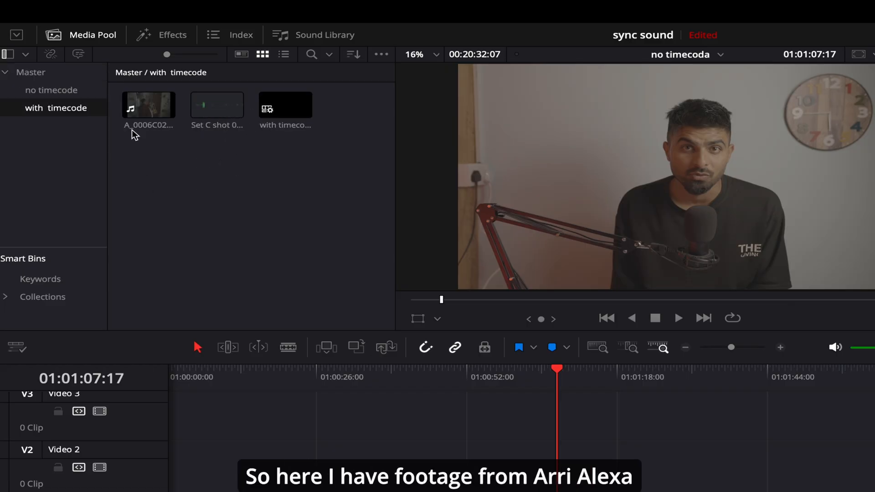
click(148, 105)
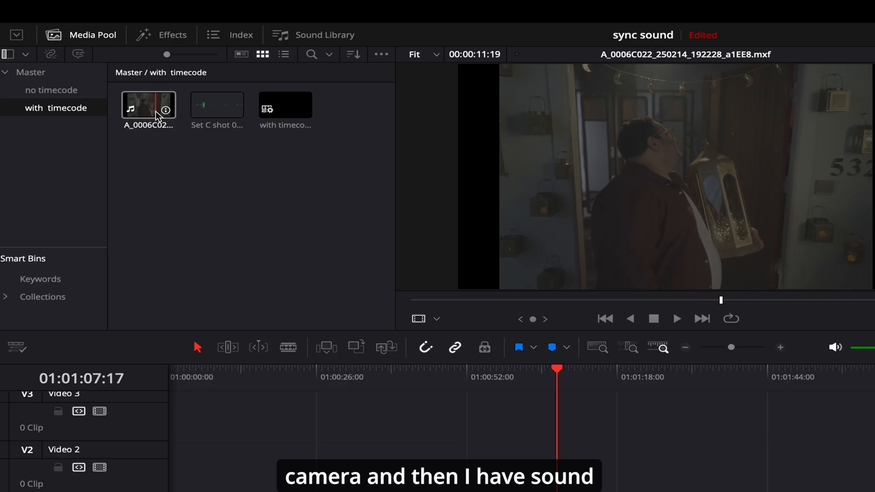
click(216, 104)
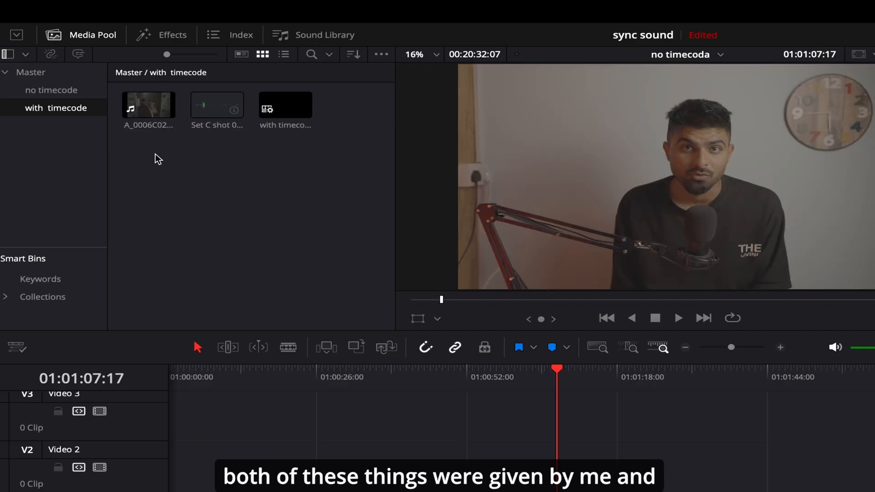
mouse_move(190, 152)
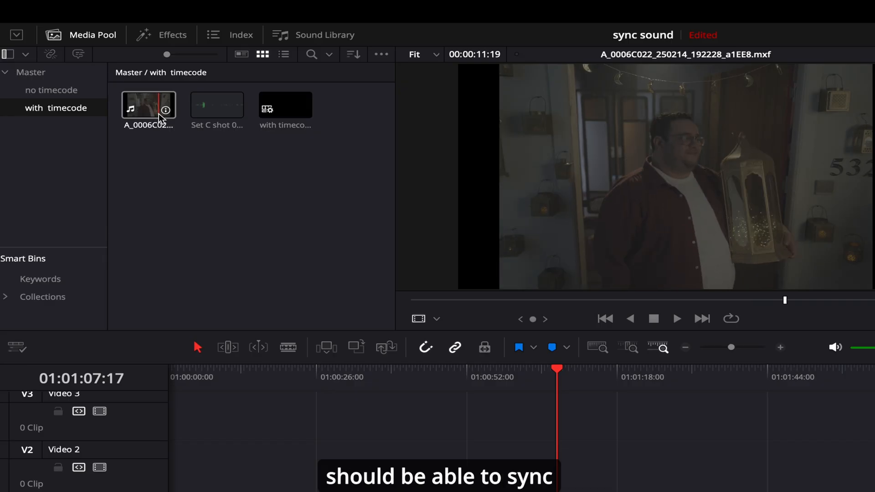
click(285, 105)
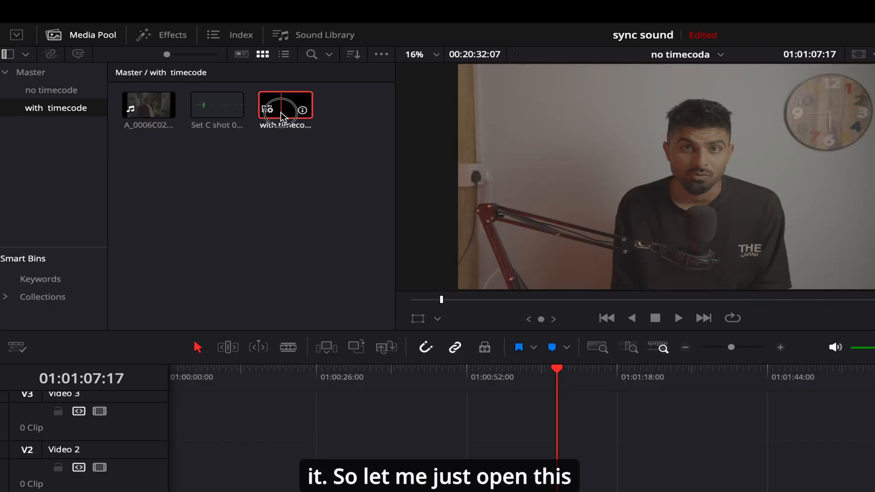
Step: Open the 'with timecode' timeline and select the Arri clip and sound file clips
double_click(286, 105)
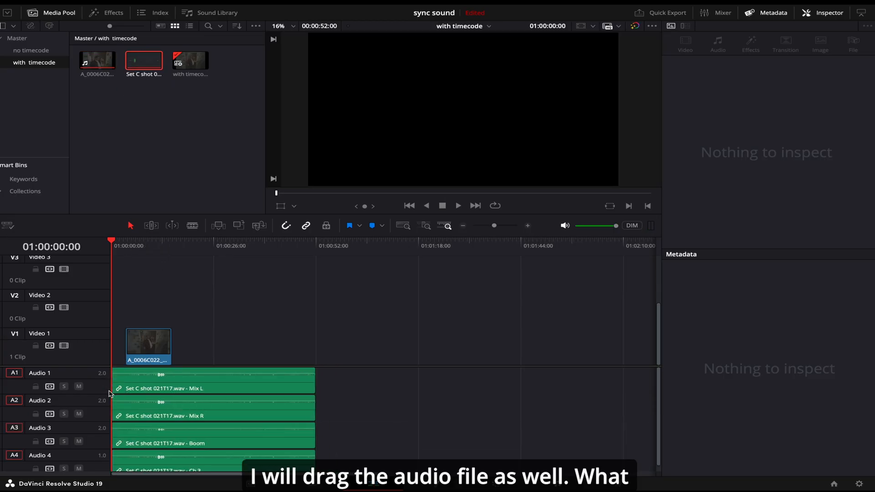
click(148, 346)
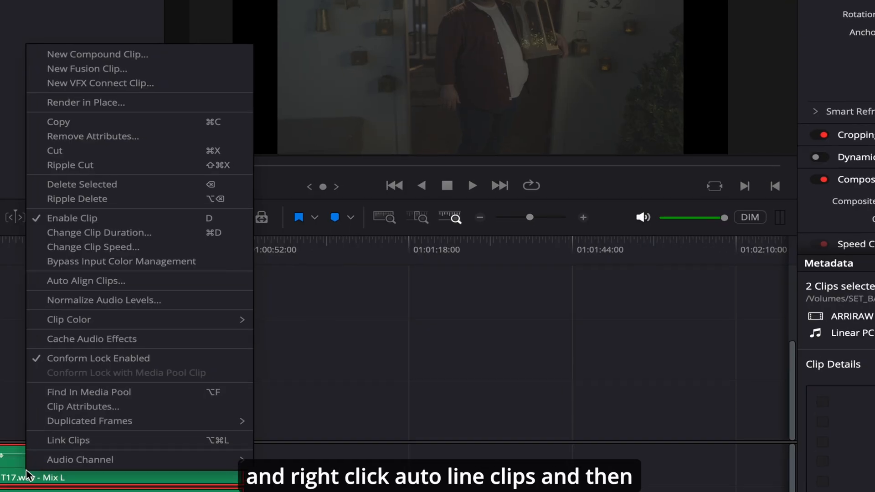
Step: Auto-align the Arri clip and sound file using Timecode synchronization
click(85, 280)
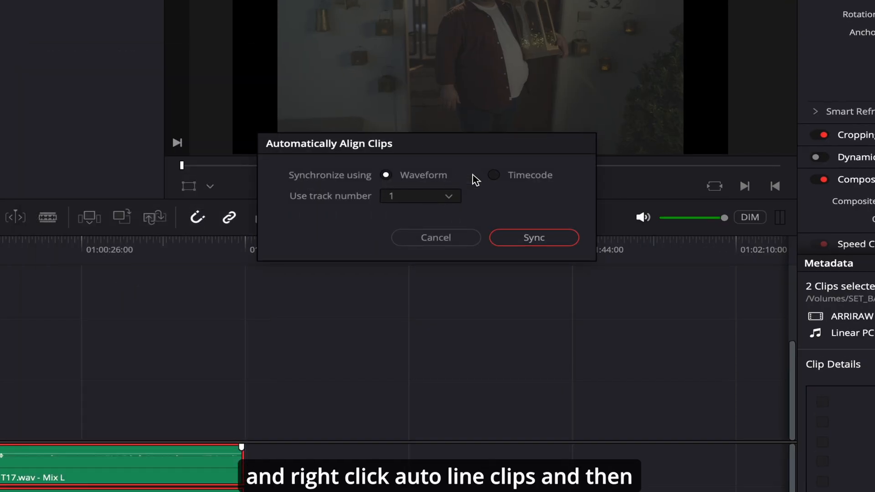
click(493, 174)
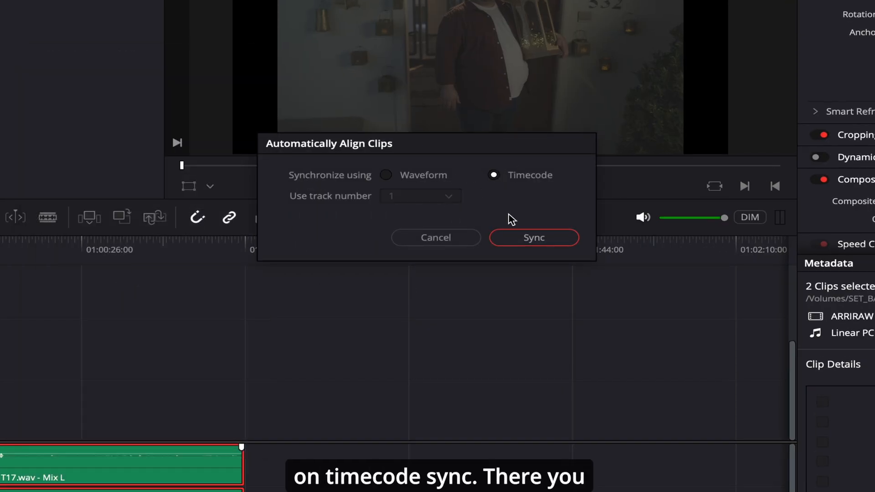
click(533, 238)
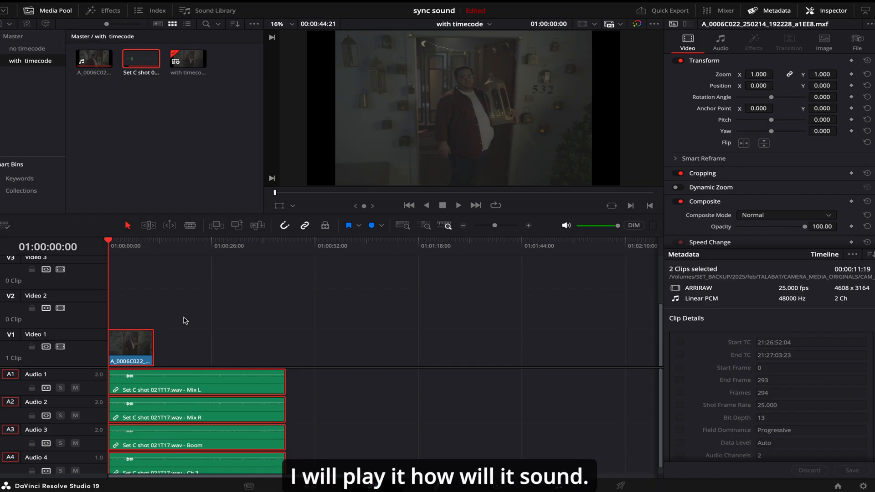
click(458, 204)
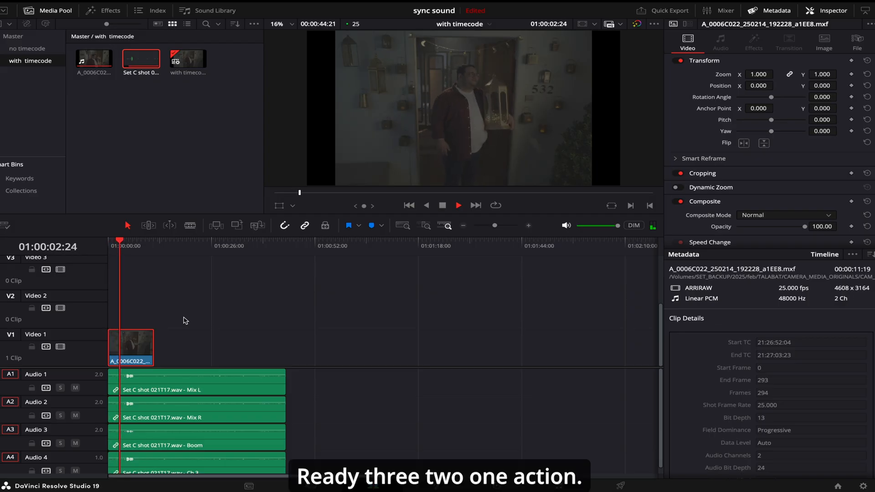
click(458, 206)
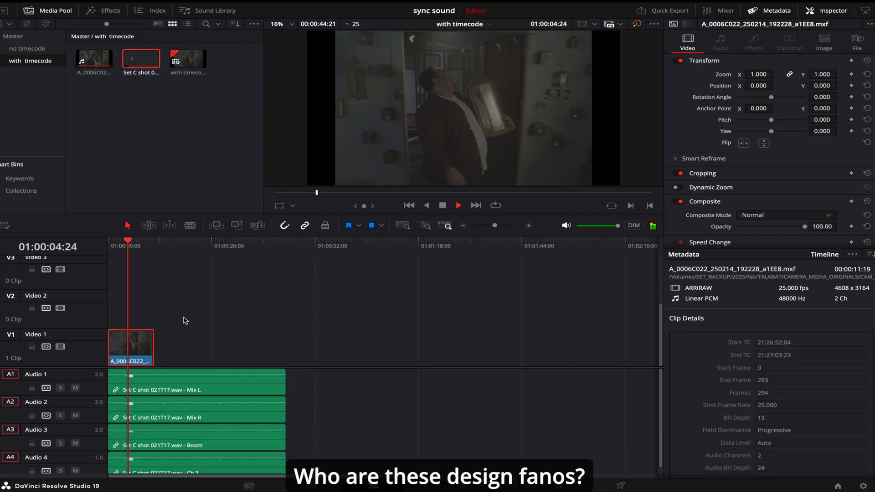